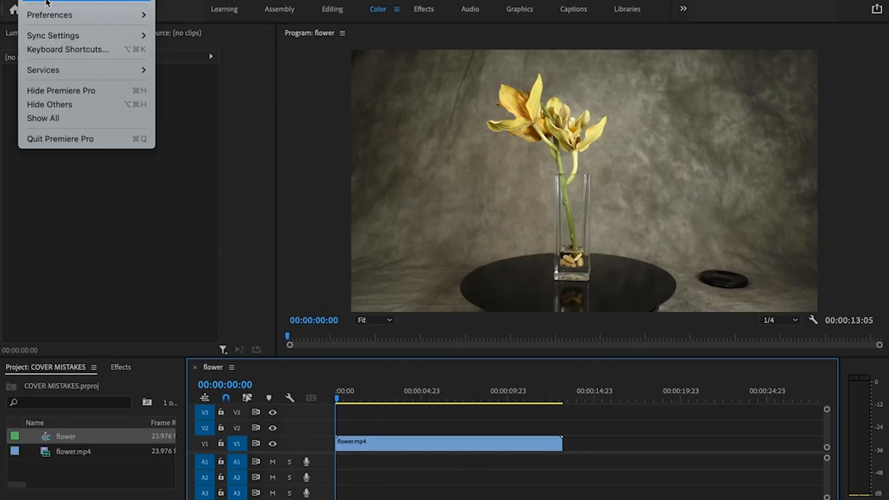
# Duplicate flower.mp4 onto V2 just after the original ends and scrub into the copy
pyautogui.click(50, 3)
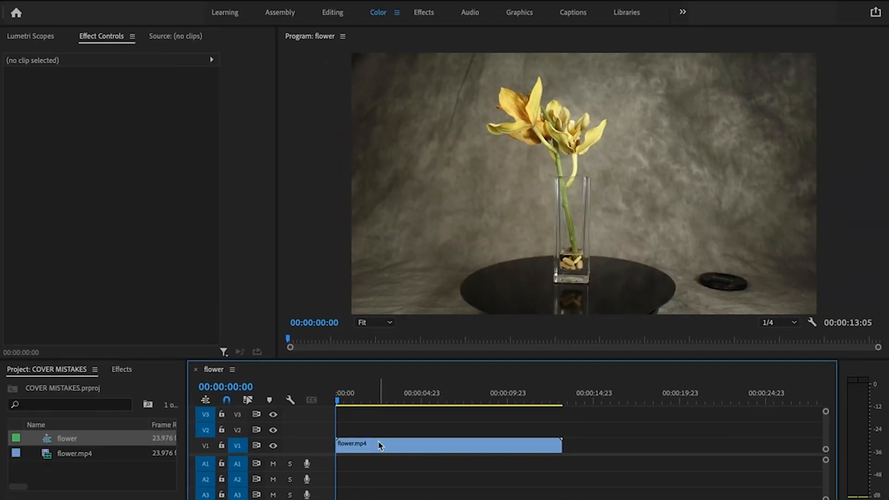
pyautogui.click(448, 444)
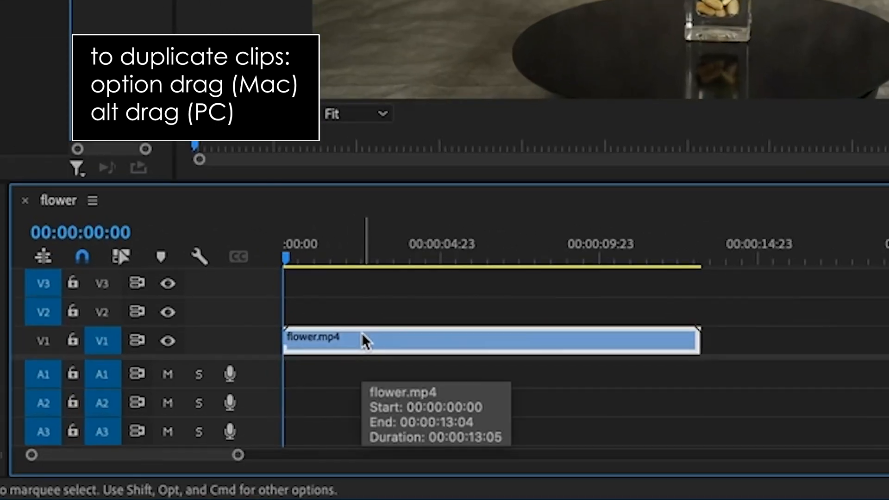
pyautogui.moveTo(363, 341); pyautogui.dragTo(363, 312)
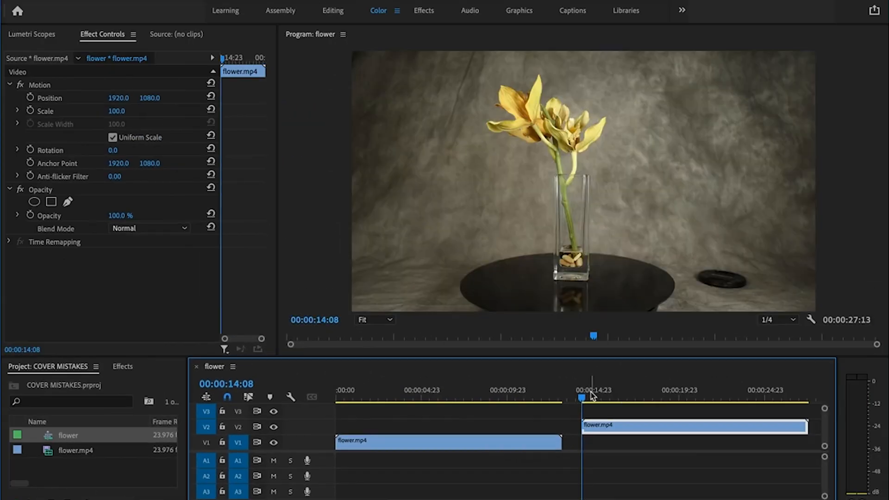
pyautogui.moveTo(594, 397); pyautogui.dragTo(635, 397)
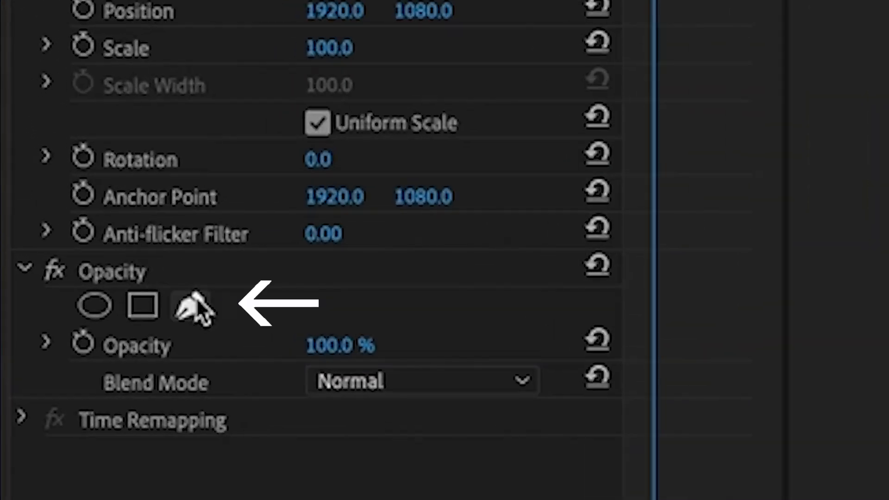
# Draw a freeform Pen opacity mask around the lens cap in the Program monitor
pyautogui.click(189, 305)
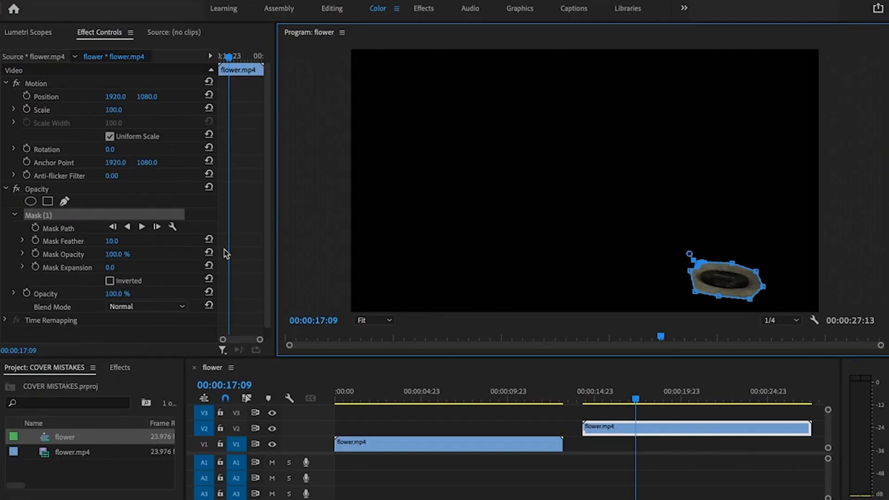
pyautogui.moveTo(196, 249)
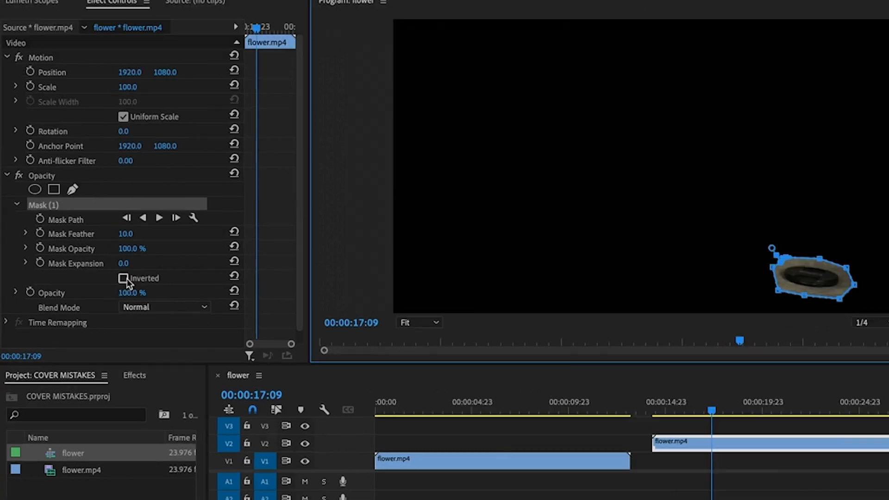
# Invert Mask (1) so only the lens cap is blacked out of the scene
pyautogui.click(124, 279)
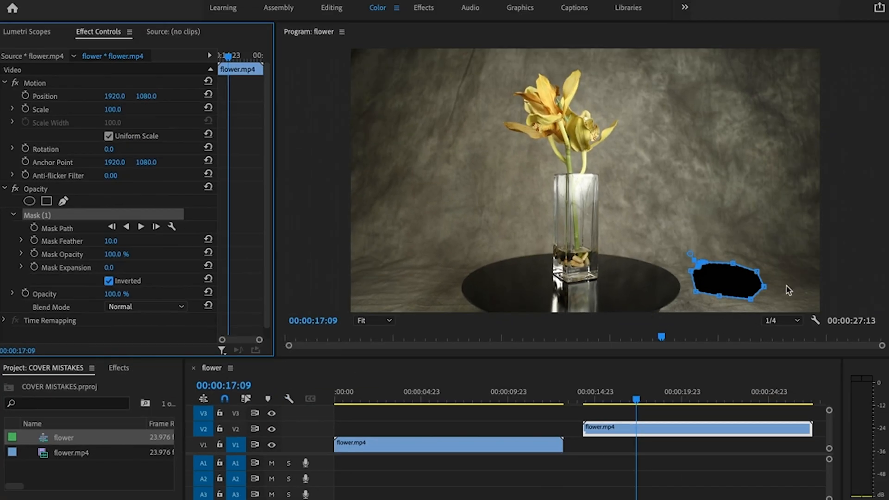
pyautogui.moveTo(459, 331)
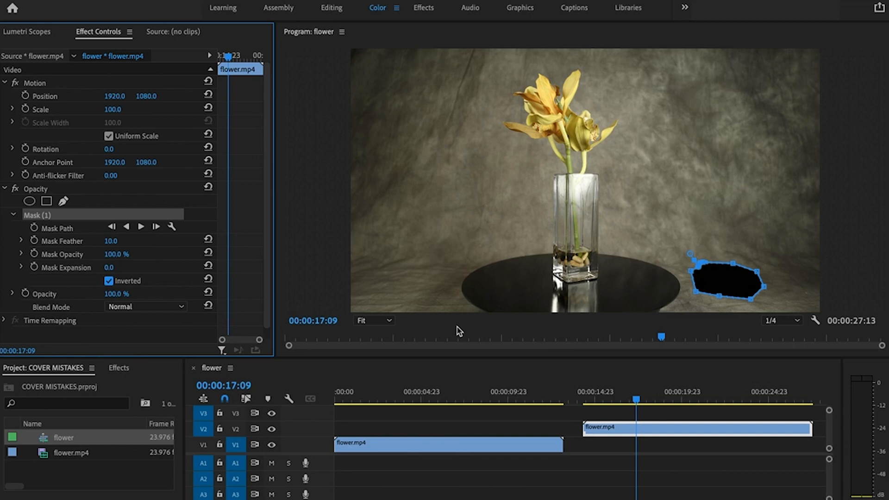
pyautogui.moveTo(122, 246)
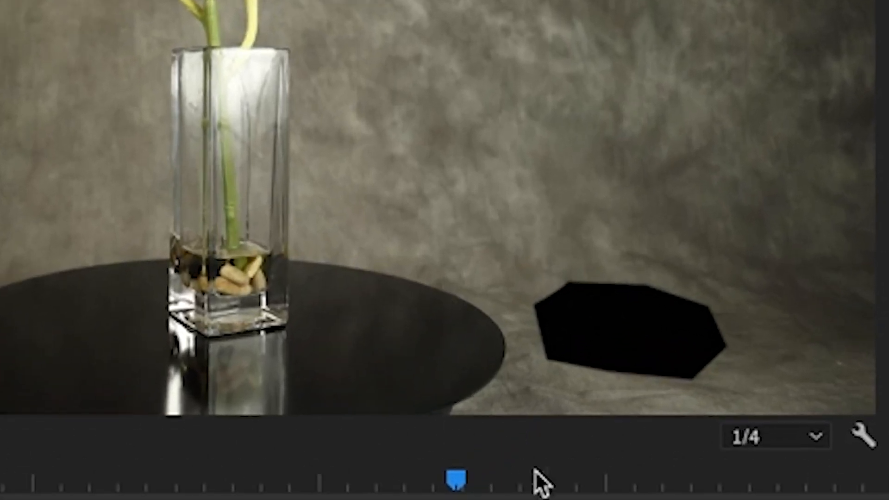
pyautogui.moveTo(538, 388)
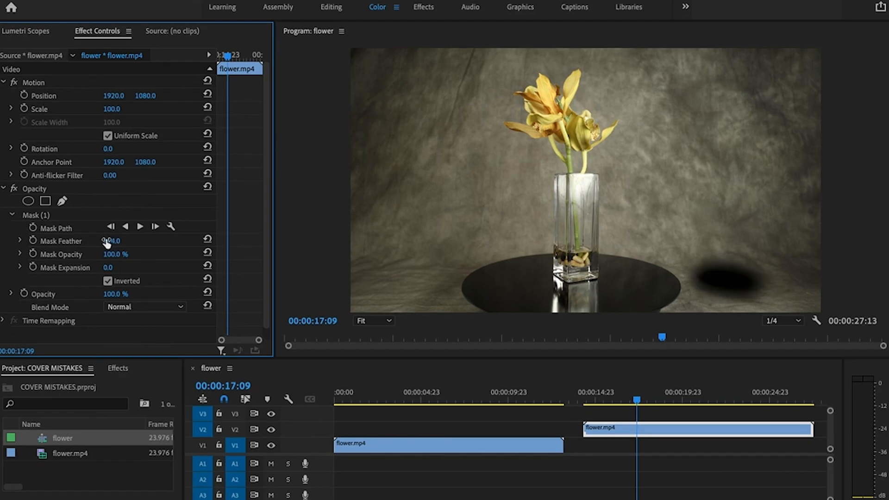
# Drag the masked V2 copy left toward 00:00:00:00 above the original clip
pyautogui.moveTo(105, 240); pyautogui.dragTo(119, 240)
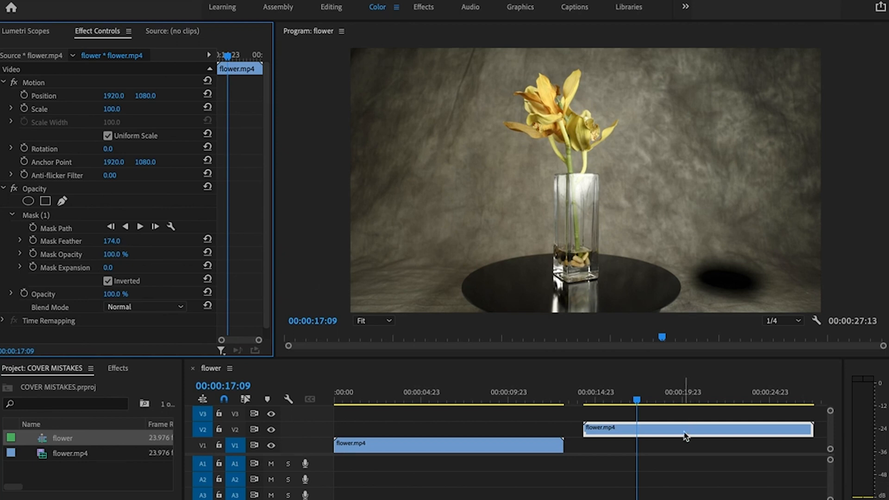
pyautogui.moveTo(679, 437)
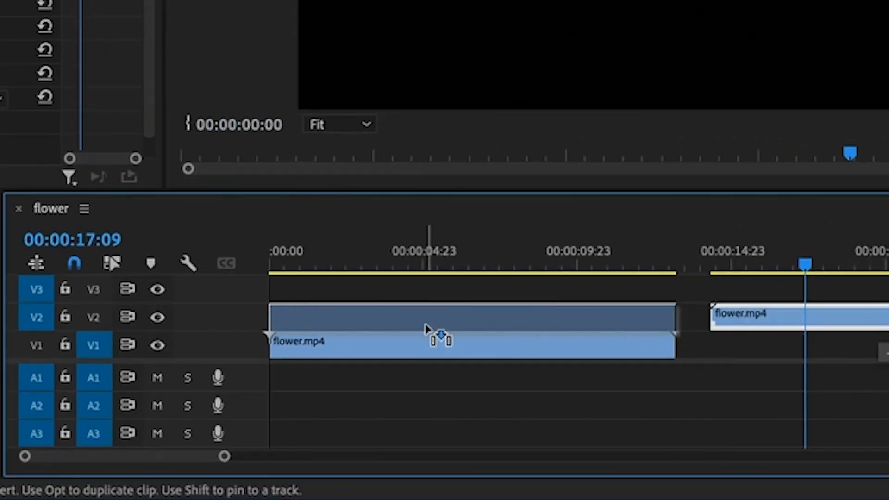
# Stack the masked copy over the original and set the V1 clip's Position X to 1479
pyautogui.moveTo(675, 343); pyautogui.dragTo(601, 348)
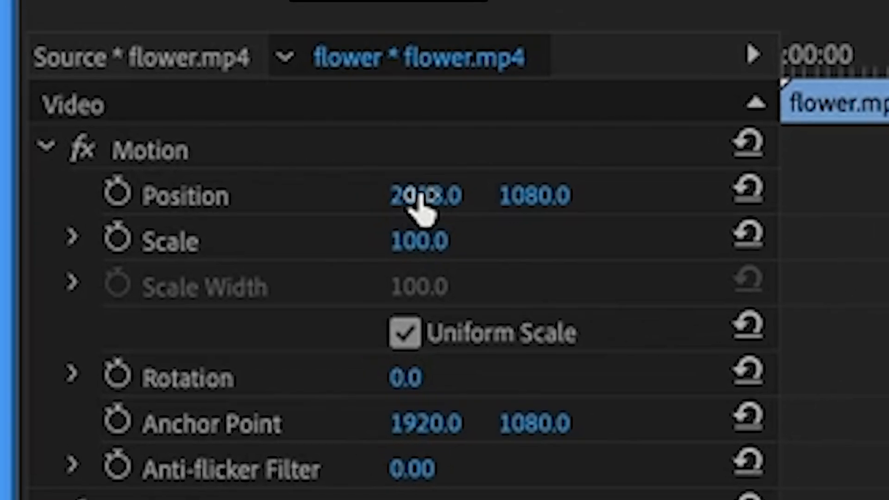
pyautogui.moveTo(425, 195); pyautogui.dragTo(397, 195)
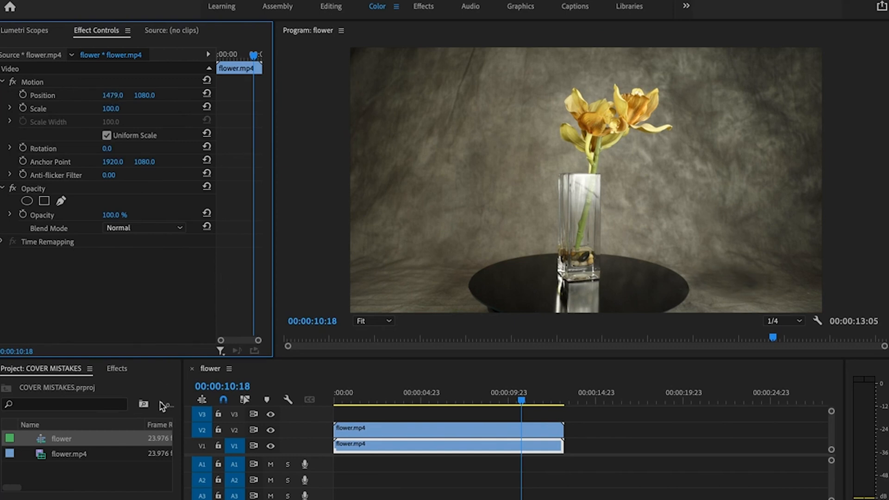
# Search the Effects panel for "brightness" and apply Brightness & Contrast to the V1 clip
pyautogui.click(117, 369)
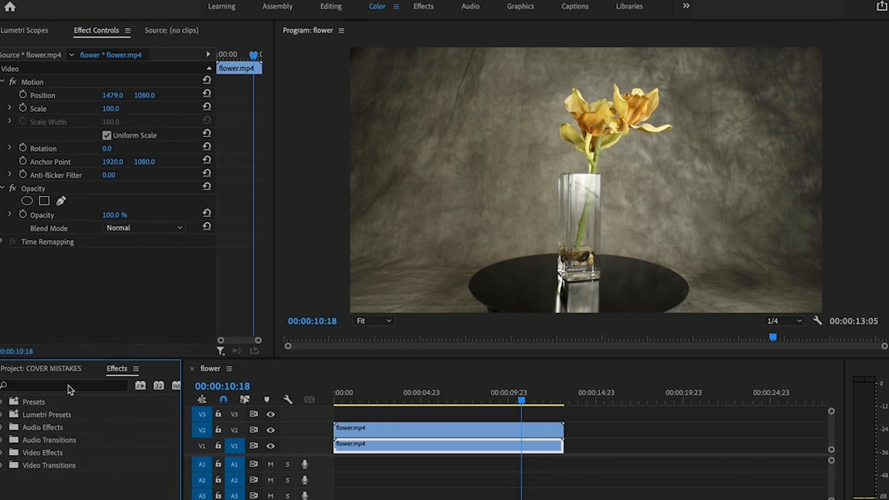
pyautogui.write('b')
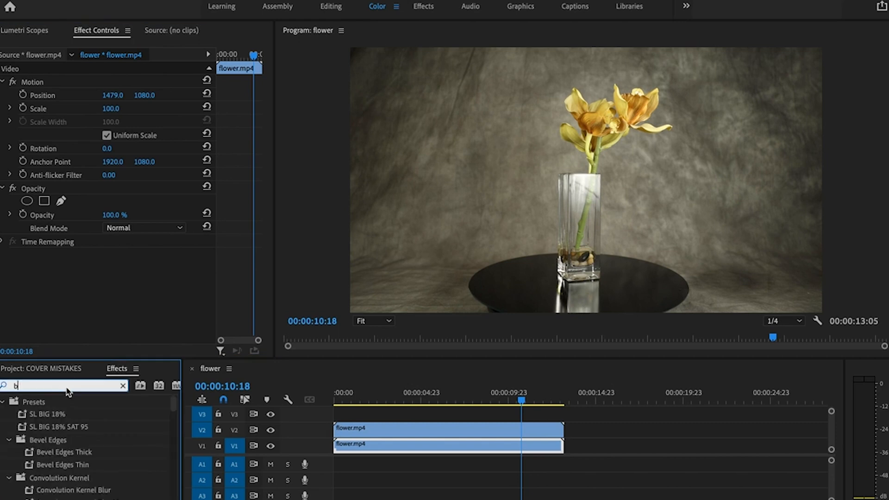
pyautogui.write('brightness')
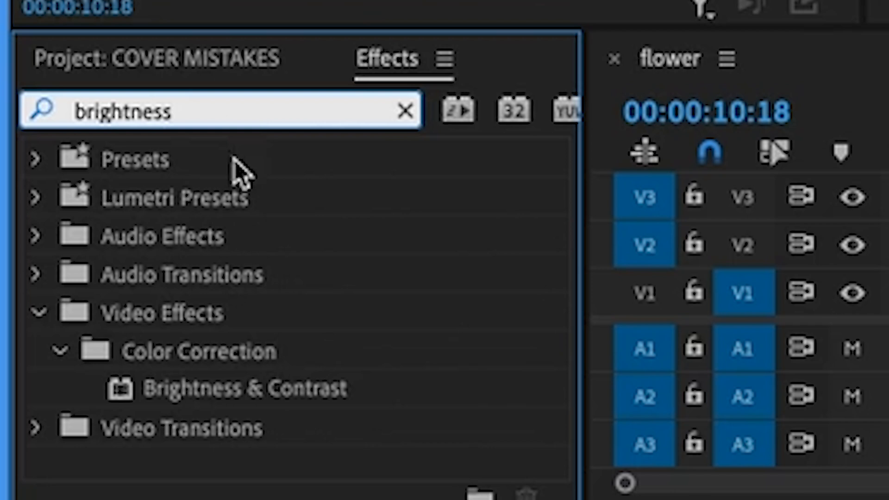
pyautogui.click(244, 389)
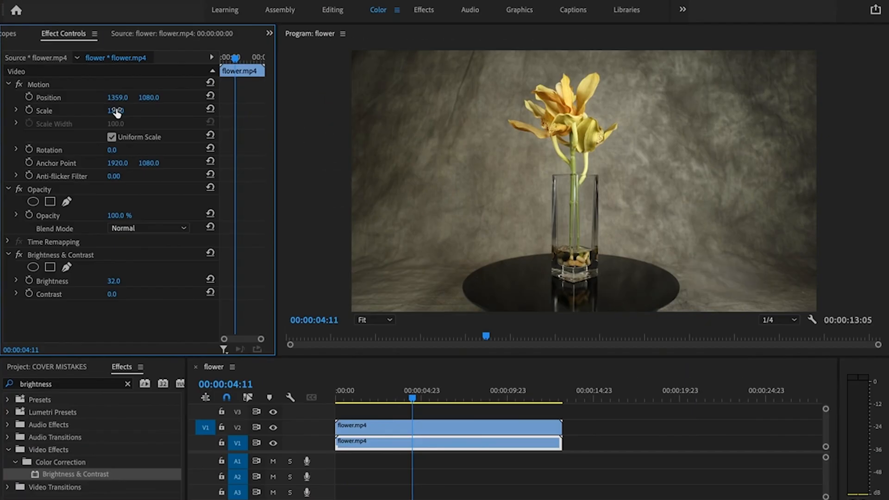
# Scrub the V1 clip's Motion Scale up to 111 so the patch blends in
pyautogui.moveTo(114, 110); pyautogui.dragTo(122, 110)
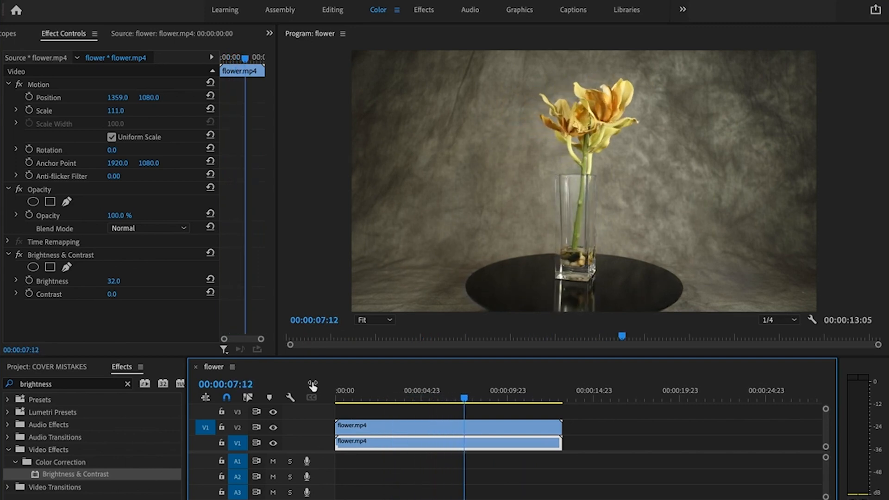
pyautogui.click(499, 390)
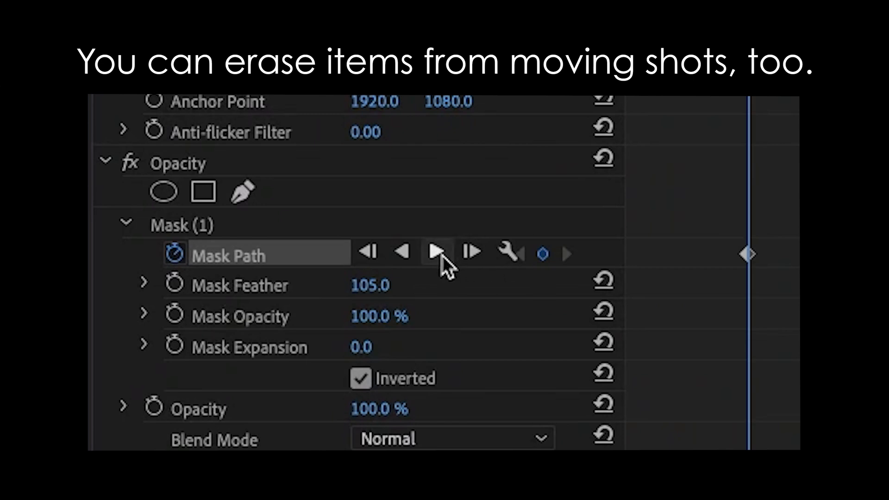
pyautogui.moveTo(437, 253)
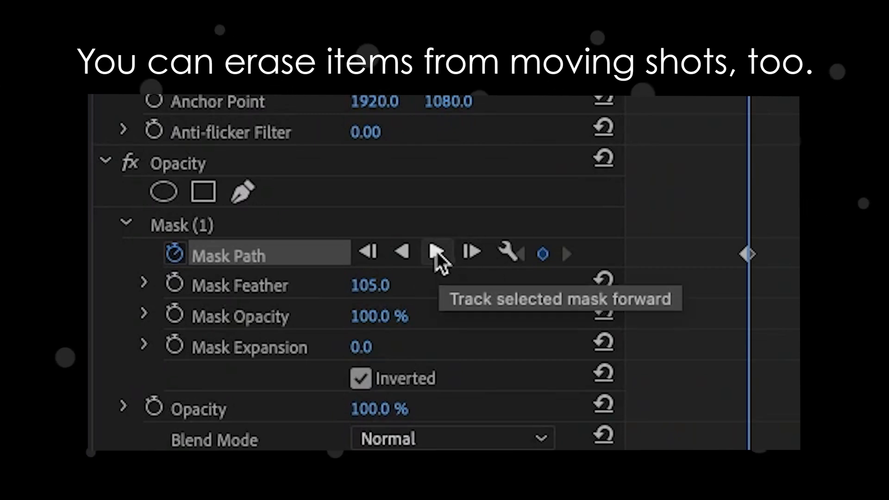
# Track the selected sunset-shot mask forward, then backward, through the footage
pyautogui.click(437, 252)
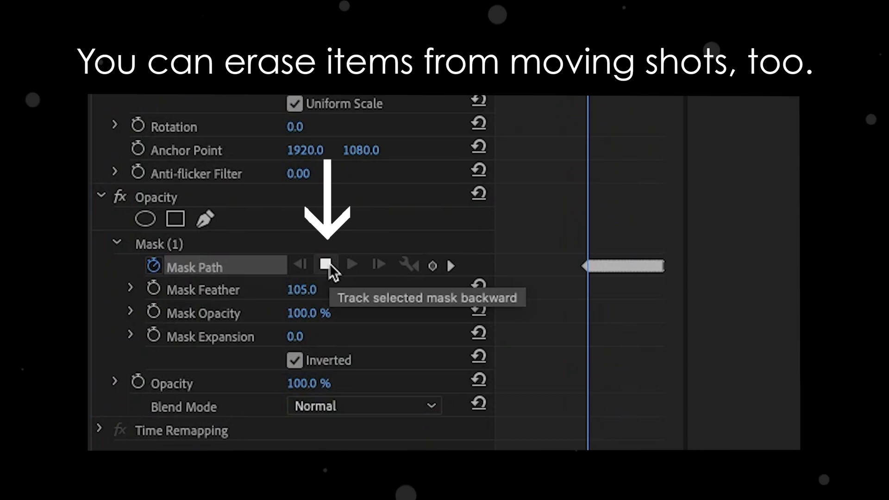
pyautogui.click(326, 265)
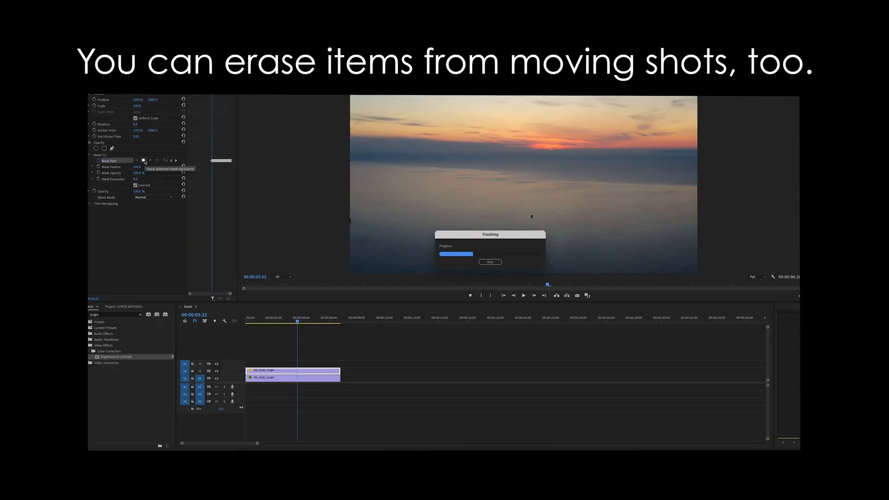